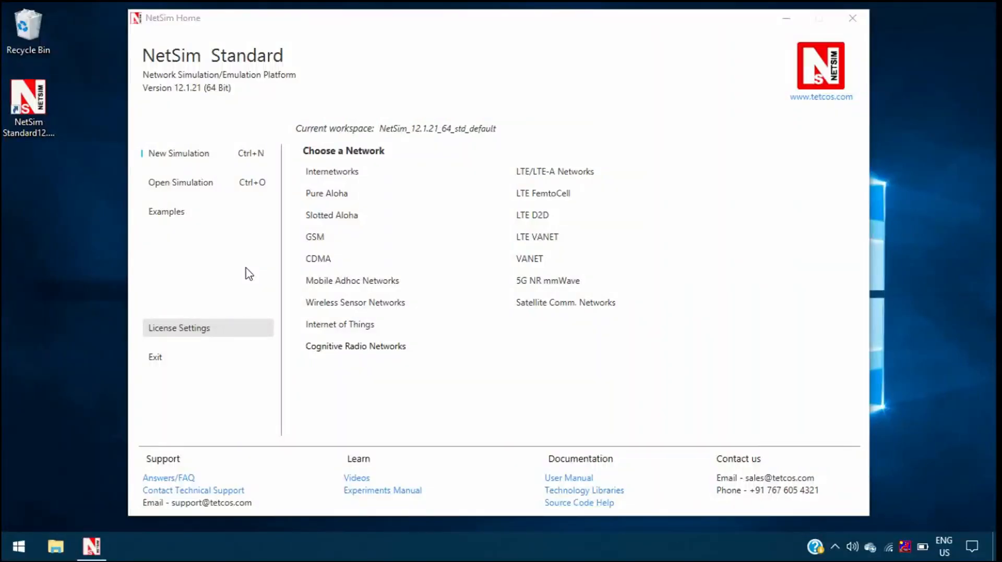
Step: Load the Internetworks Sample-1 example from the Examples list
{"action": "left_click", "coordinate": [166, 211]}
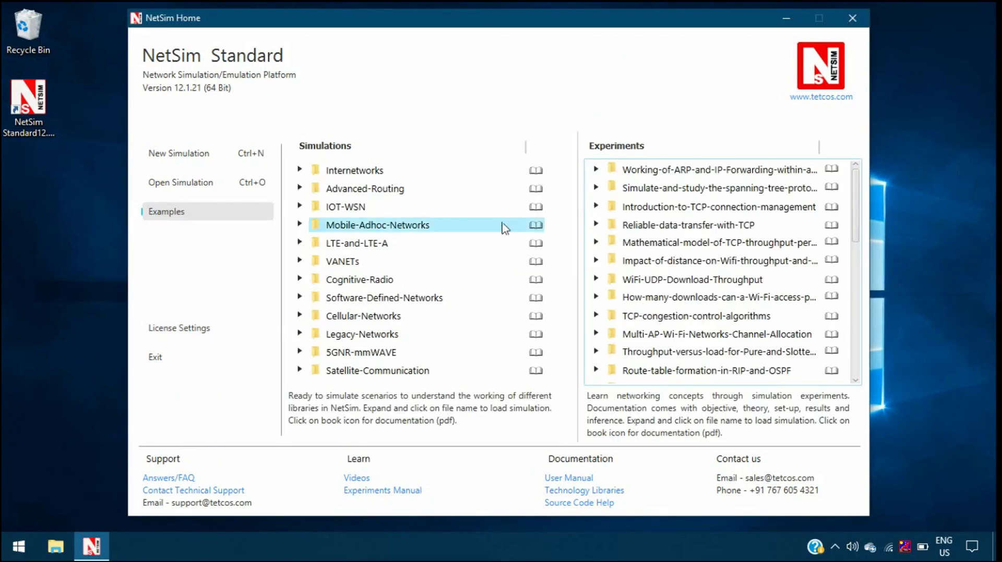
{"action": "left_click", "coordinate": [595, 207]}
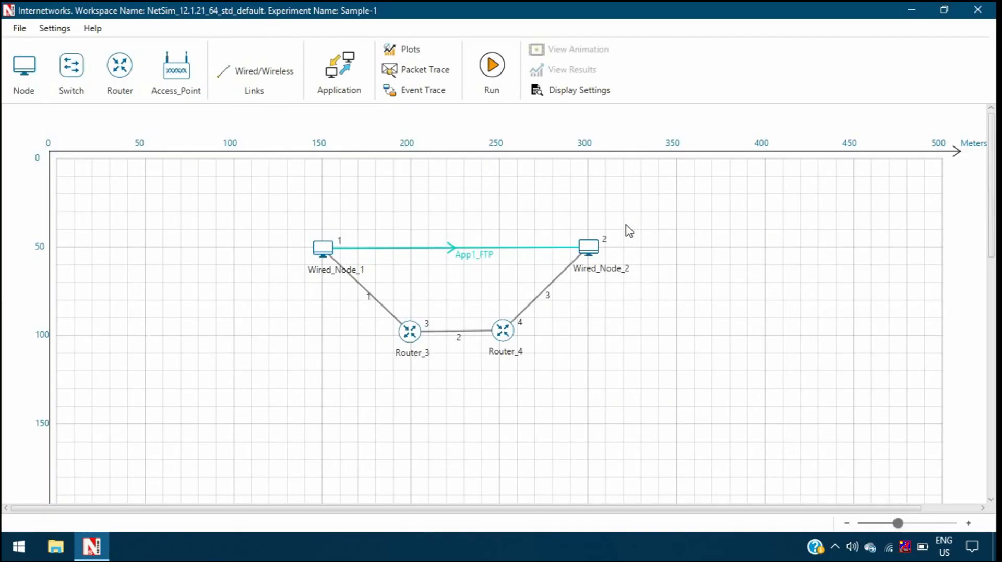
Step: Turn on IP address labels beneath every node and router in Display Settings
{"action": "left_click", "coordinate": [323, 249]}
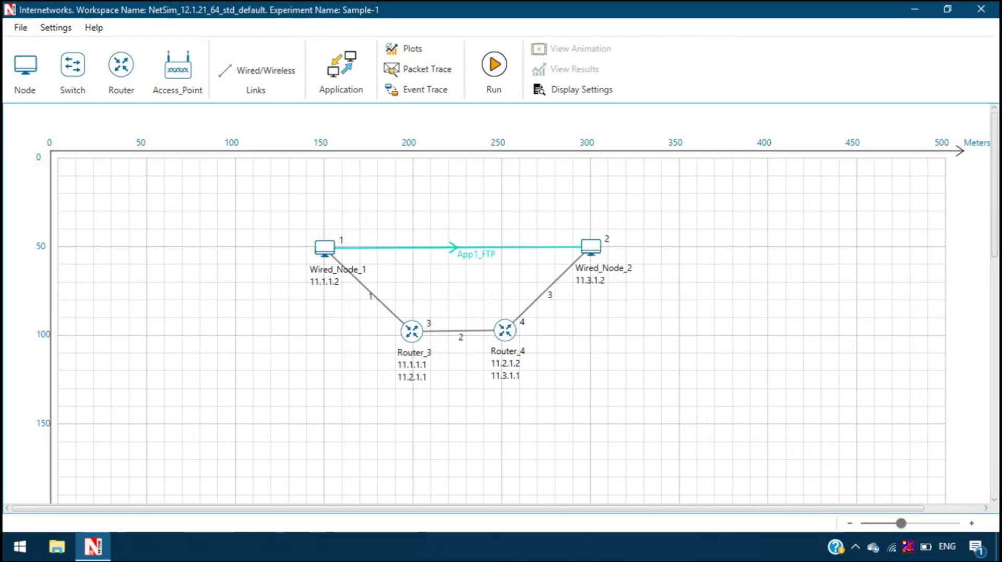
{"action": "mouse_move", "coordinate": [476, 249]}
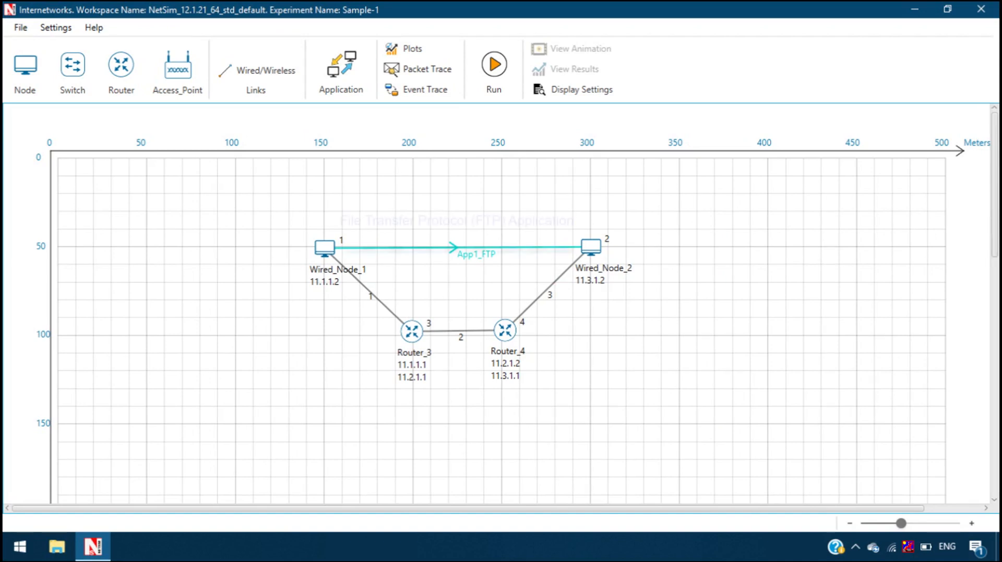
{"action": "left_click", "coordinate": [475, 248]}
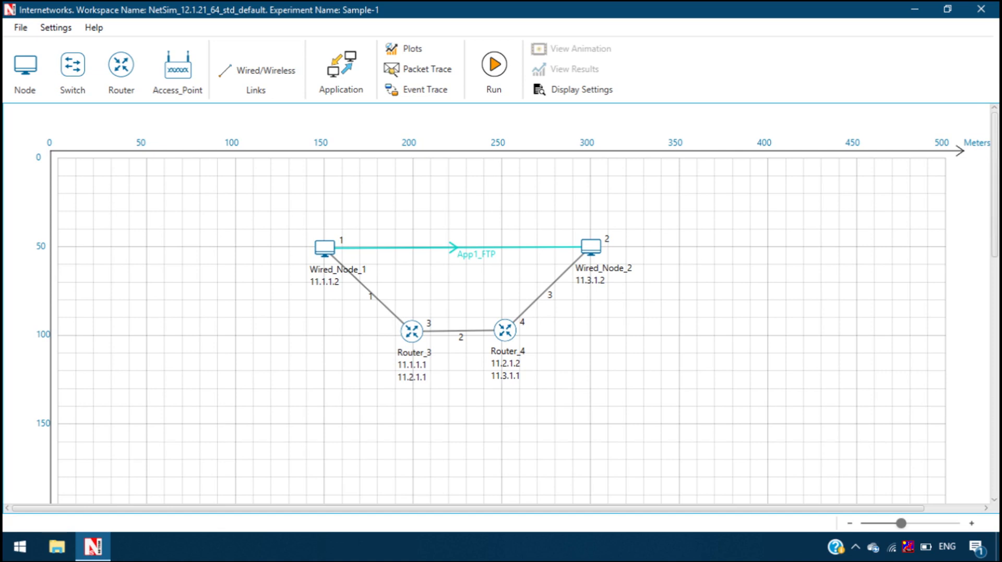
Step: Review App1_FTP settings, then view the router link's 50000 µs propagation delays
{"action": "left_click", "coordinate": [340, 65]}
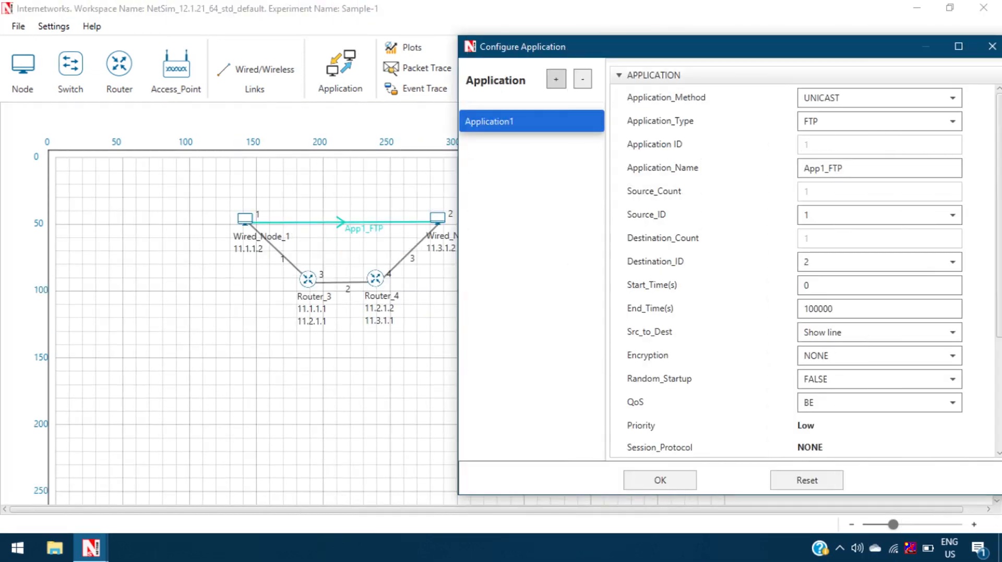
{"action": "left_click", "coordinate": [878, 121]}
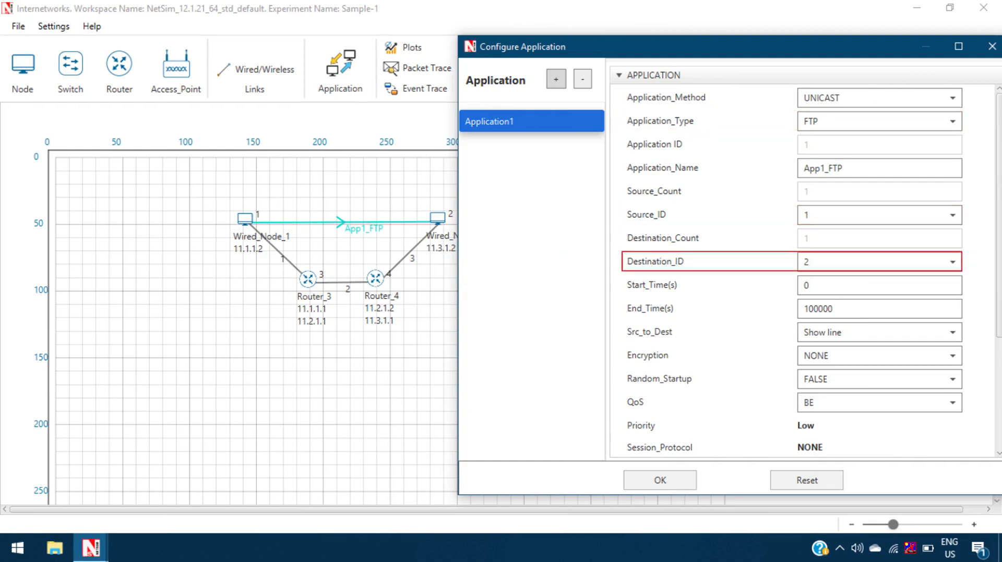
{"action": "scroll", "scroll_direction": "down", "scroll_amount": 3}
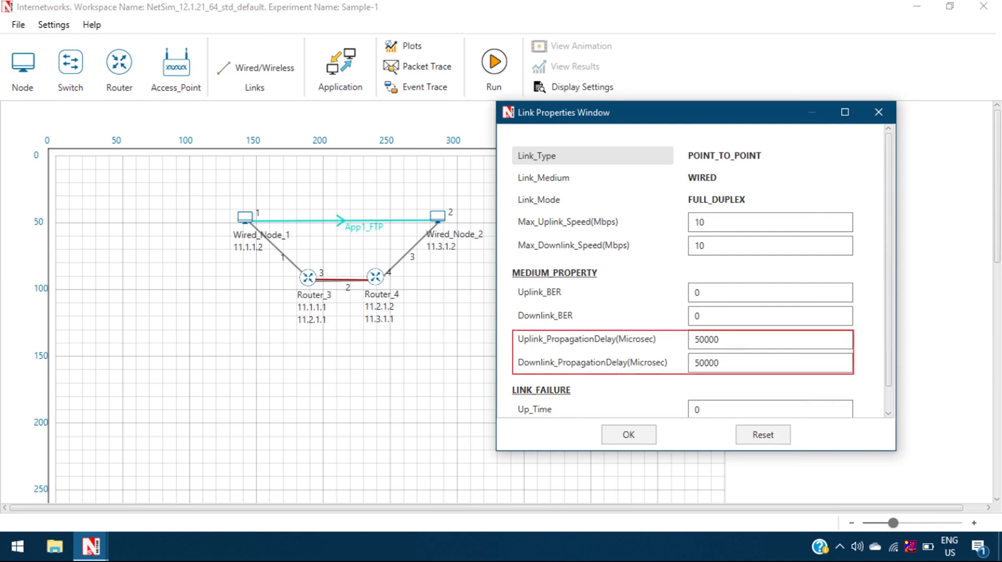
Step: Close Link Properties and view the FTP 14600-byte file size and 10 s inter-arrival
{"action": "left_click", "coordinate": [339, 67]}
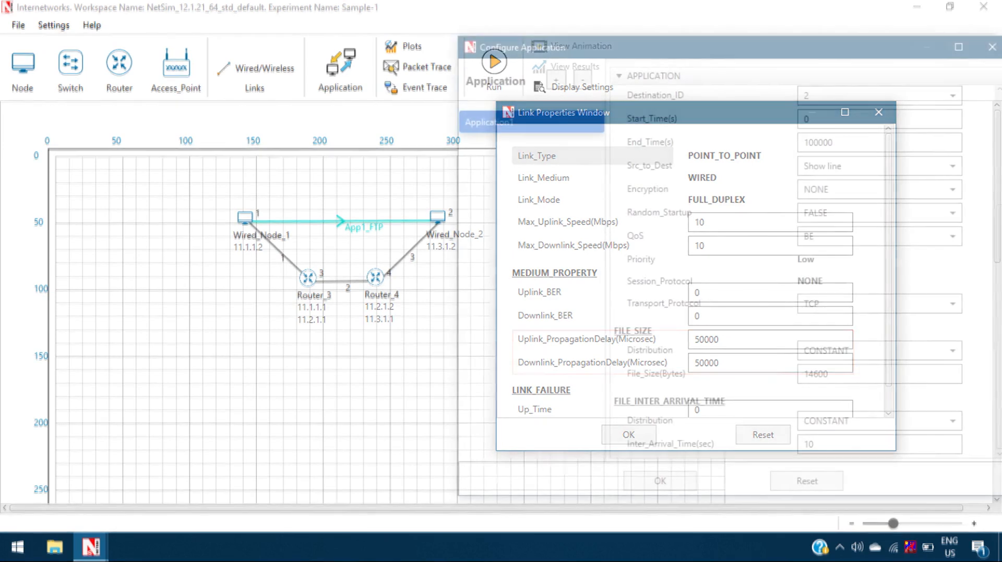
{"action": "left_click", "coordinate": [877, 113]}
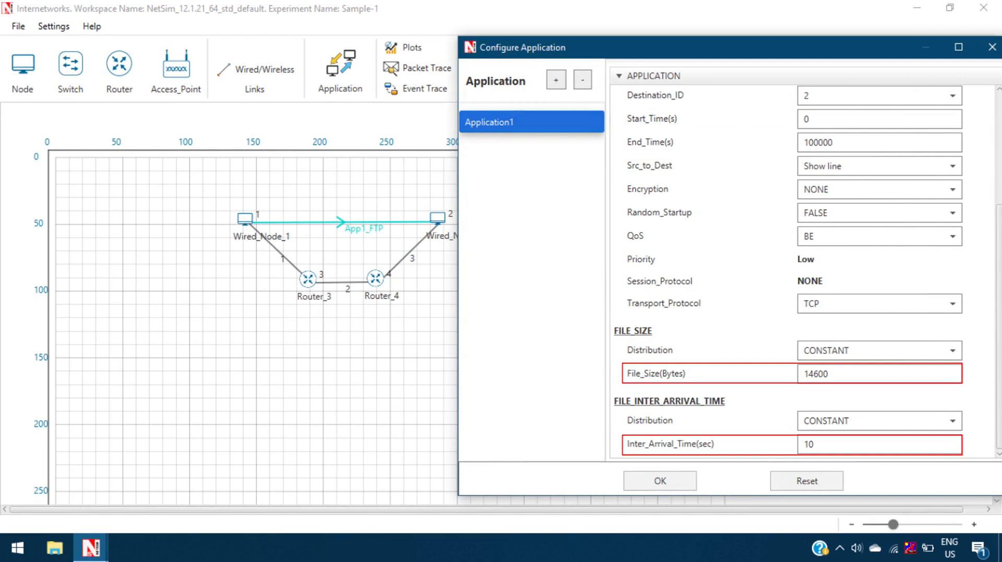
Step: Close the FTP settings and run the simulation, capturing Wired_Node_1 packets in Wireshark
{"action": "left_click", "coordinate": [658, 481]}
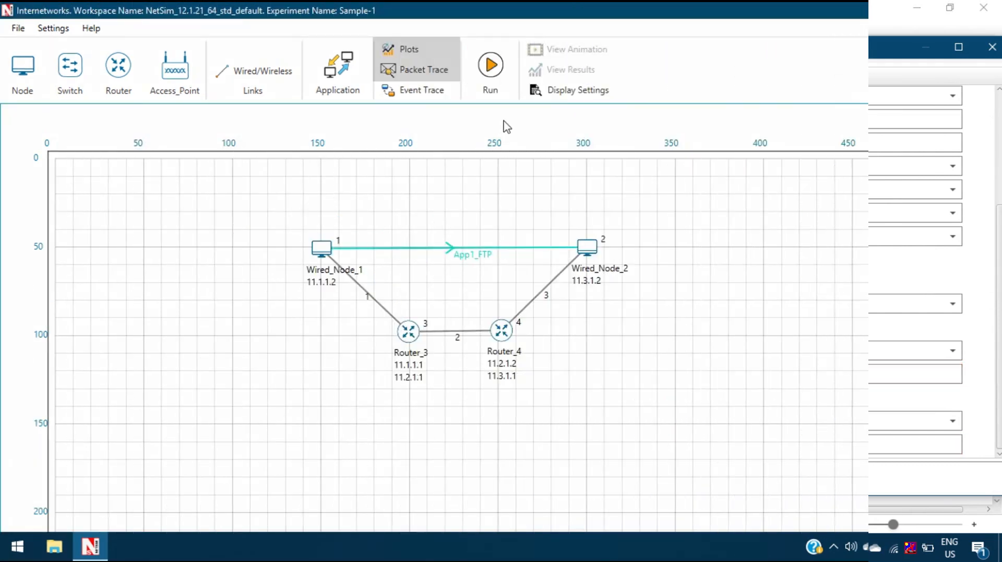
{"action": "left_click", "coordinate": [489, 64]}
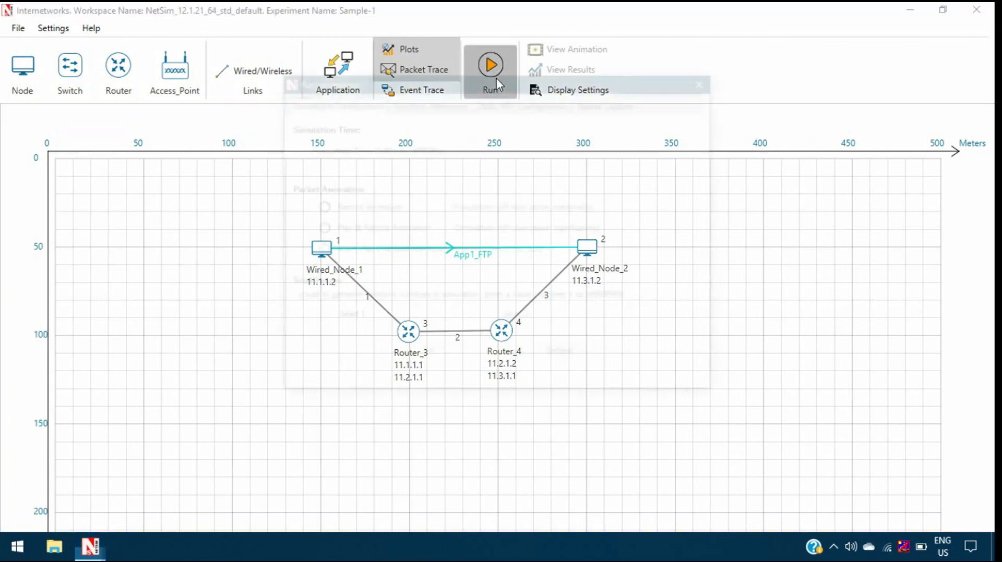
{"action": "left_click", "coordinate": [490, 64]}
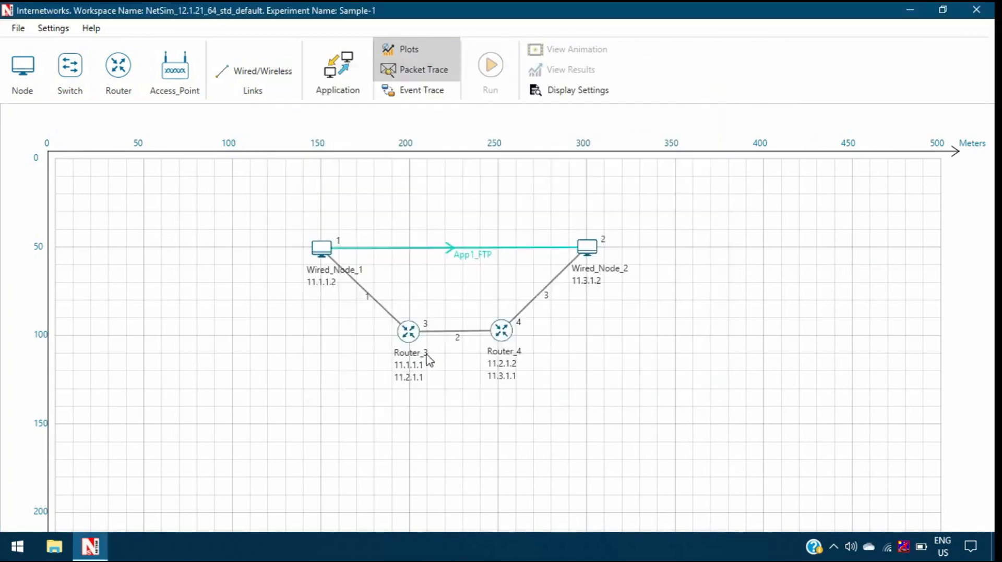
{"action": "left_click", "coordinate": [490, 63]}
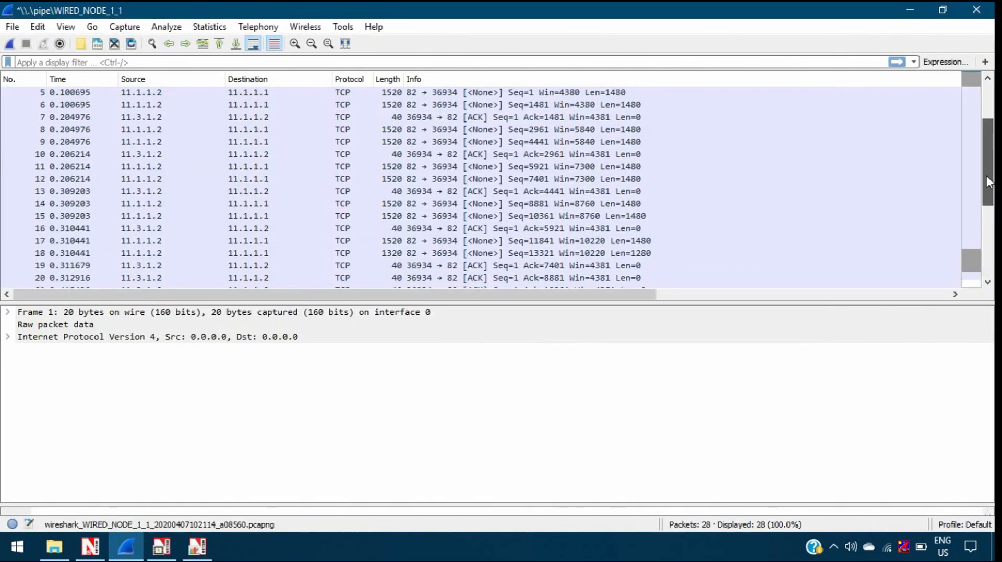
Step: Scroll the packet list to the top, showing SYN and SYN-ACK packets 1–4
{"action": "scroll", "scroll_direction": "up", "scroll_amount": 3}
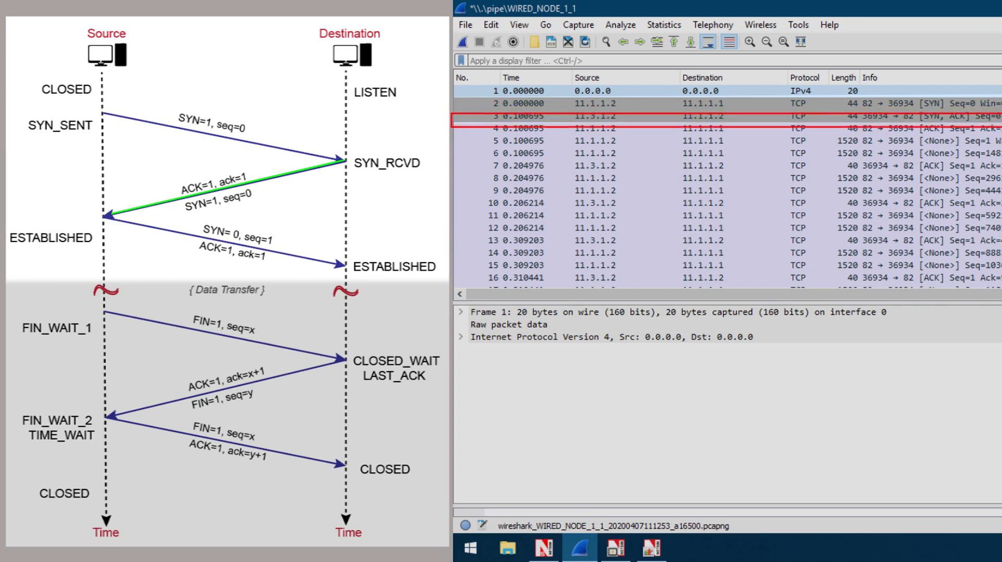
Step: Expand packet 2's TCP header: source port 82, sequence number 0, SYN flag
{"action": "left_click", "coordinate": [703, 127]}
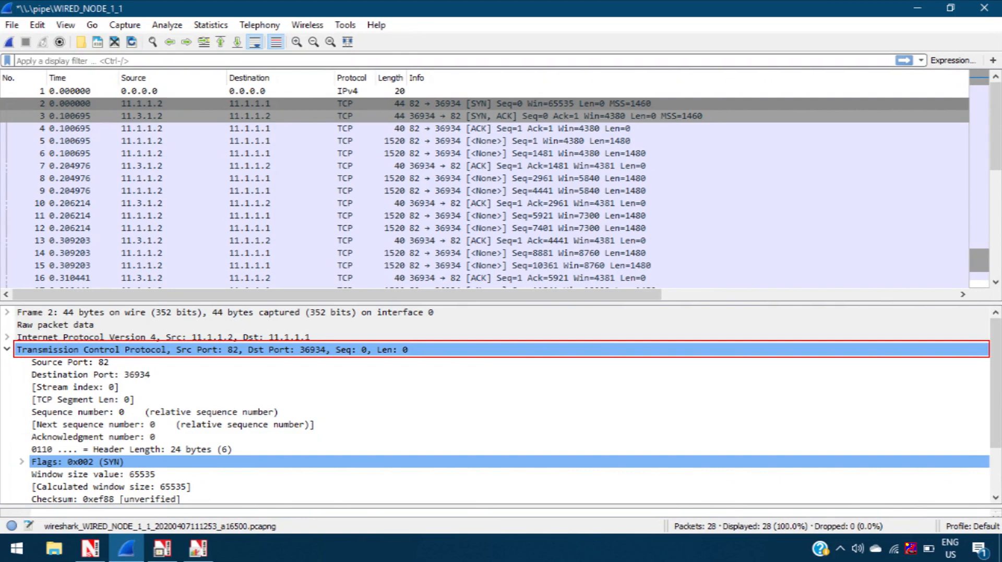
Step: Bring NetSim's Packet Animation window to the front from the taskbar
{"action": "left_click", "coordinate": [90, 548]}
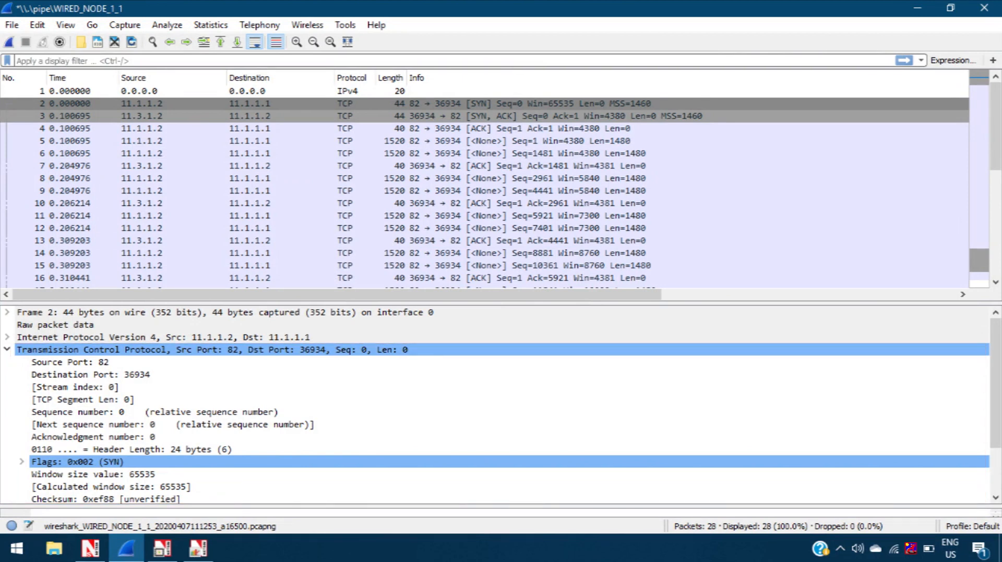
{"action": "left_click", "coordinate": [198, 548]}
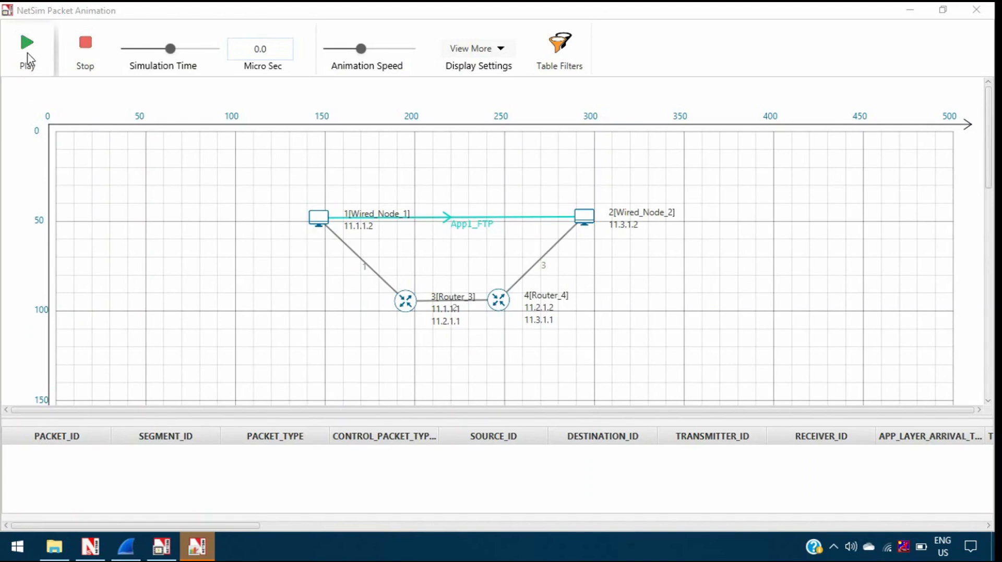
Step: Start playing the FTP packet animation in NetSim
{"action": "left_click", "coordinate": [26, 48]}
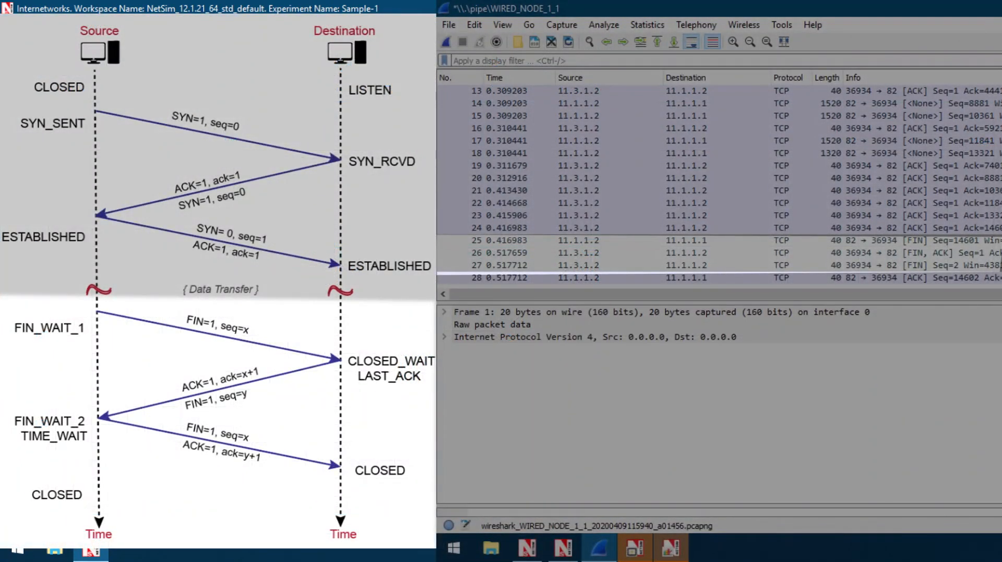
Step: Inspect teardown packets 25, 26 and 28, then resume NetSim's animation at TCP_FIN
{"action": "left_click", "coordinate": [639, 241]}
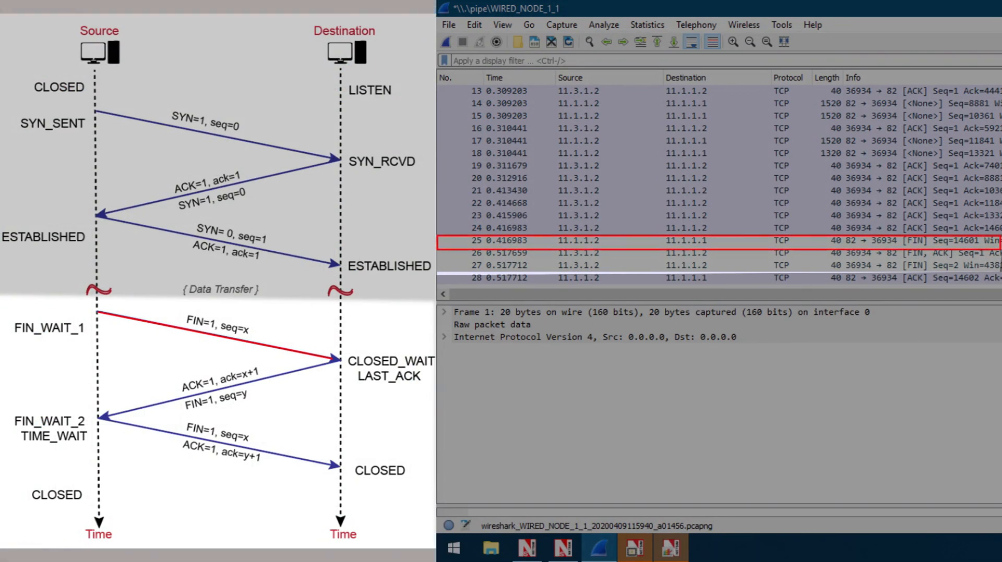
{"action": "left_click", "coordinate": [638, 252]}
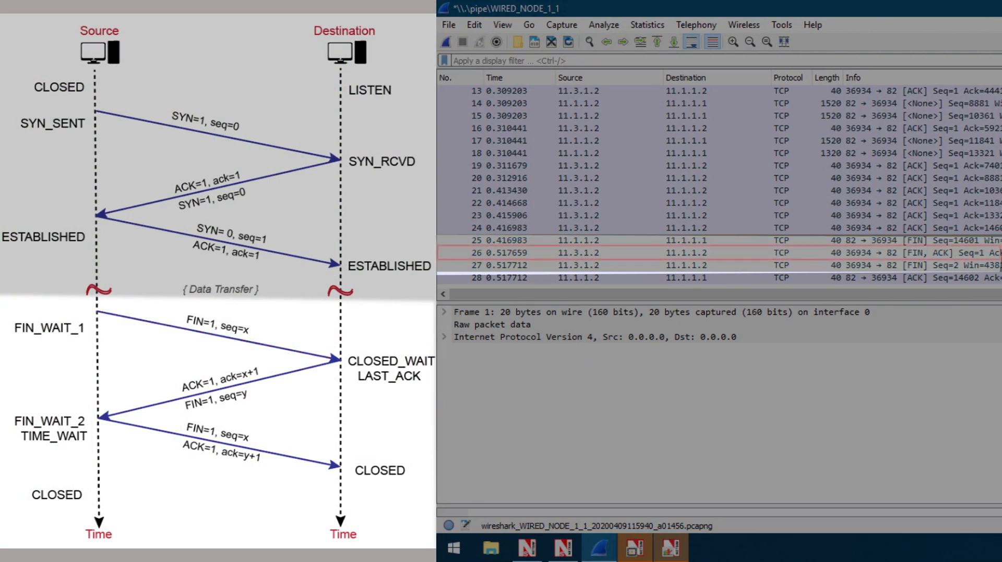
{"action": "left_click", "coordinate": [595, 253]}
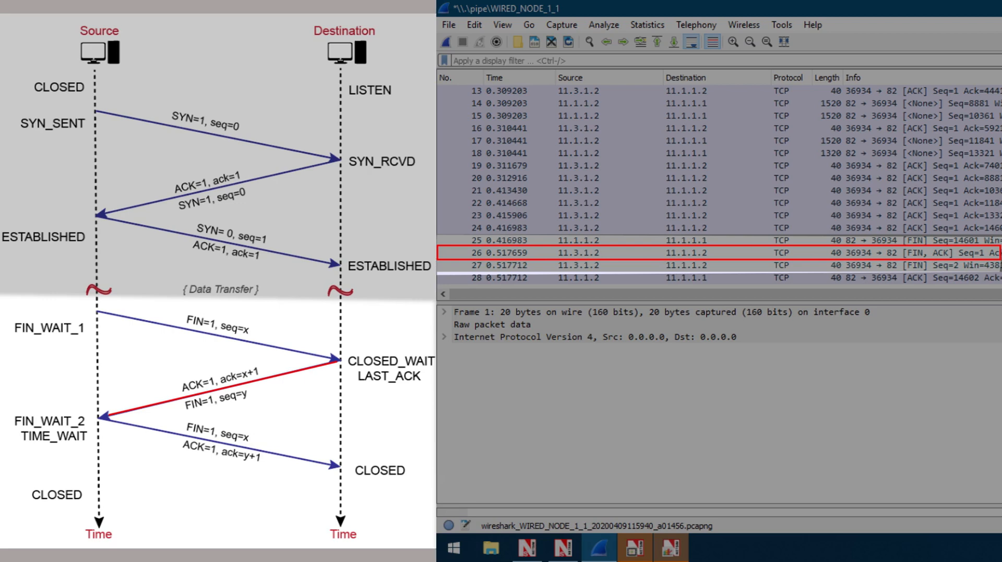
{"action": "left_click", "coordinate": [638, 278]}
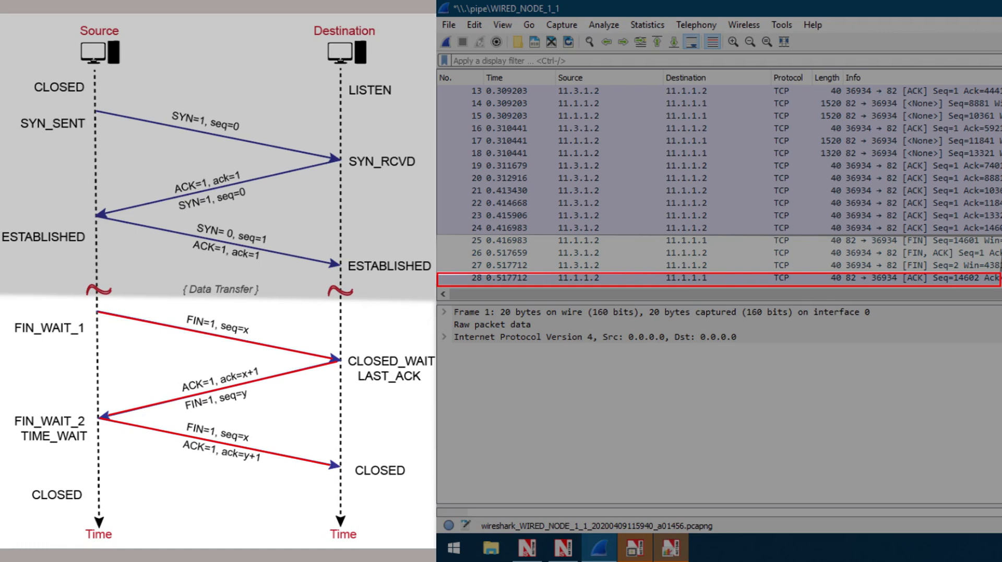
{"action": "left_click", "coordinate": [196, 548]}
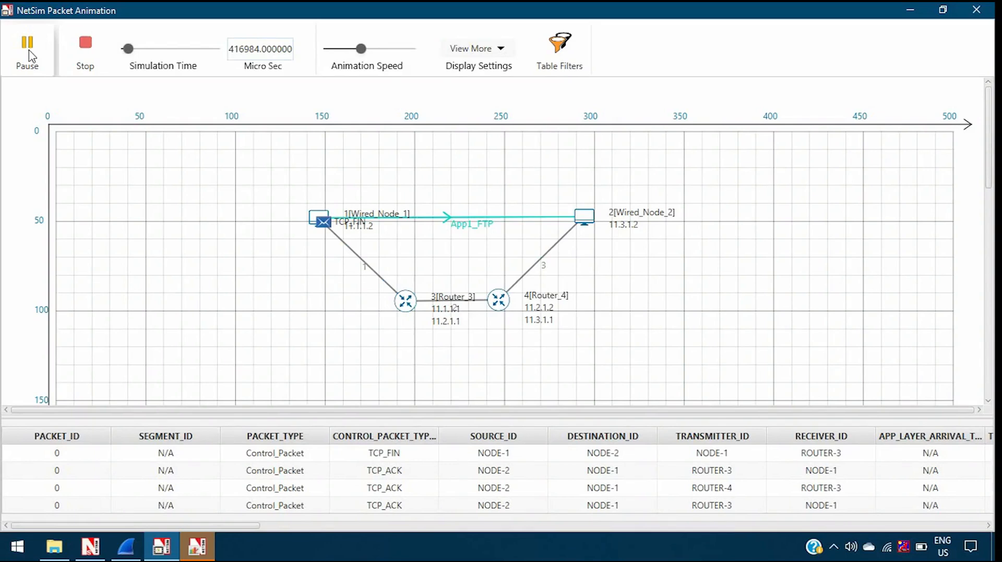